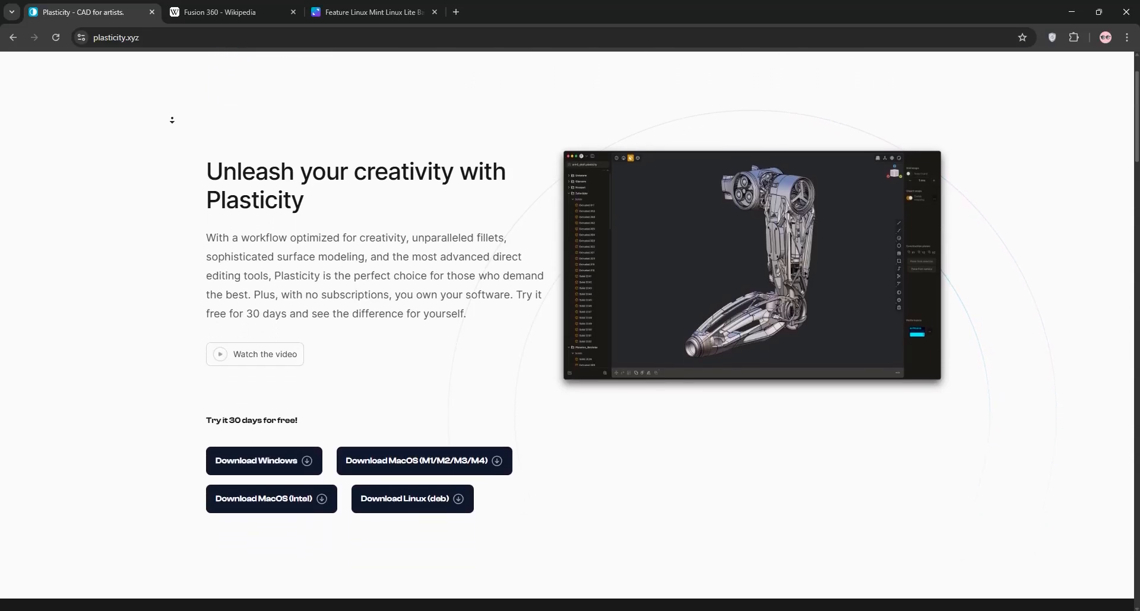
Step: Scroll the plasticity.xyz homepage past the downloads and feature blocks to the 'Own your software' pricing
scroll(down, 3)
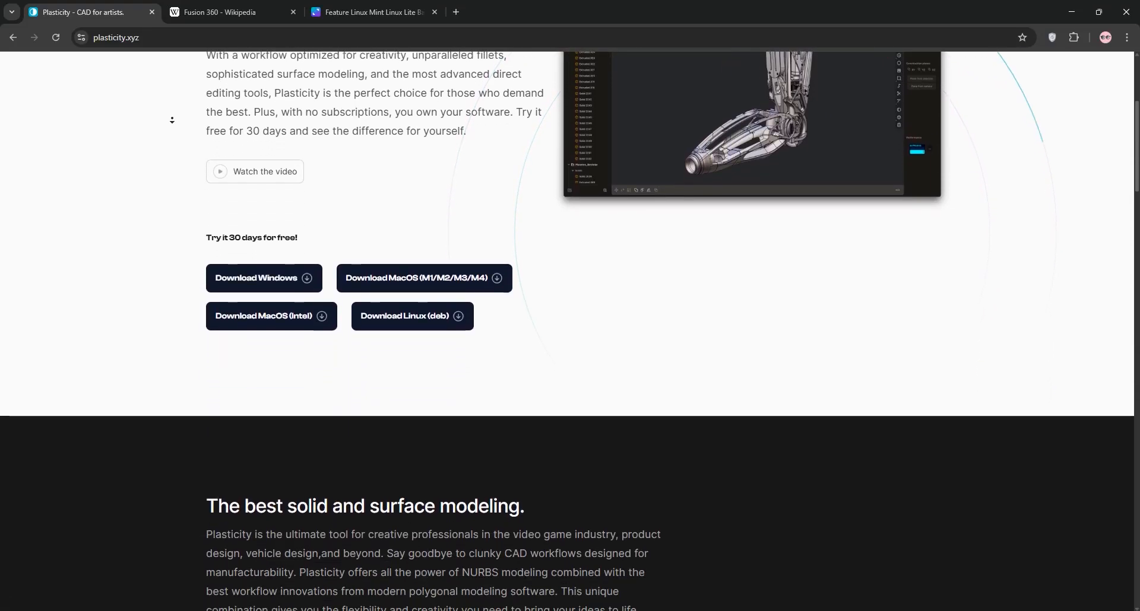
scroll(down, 3)
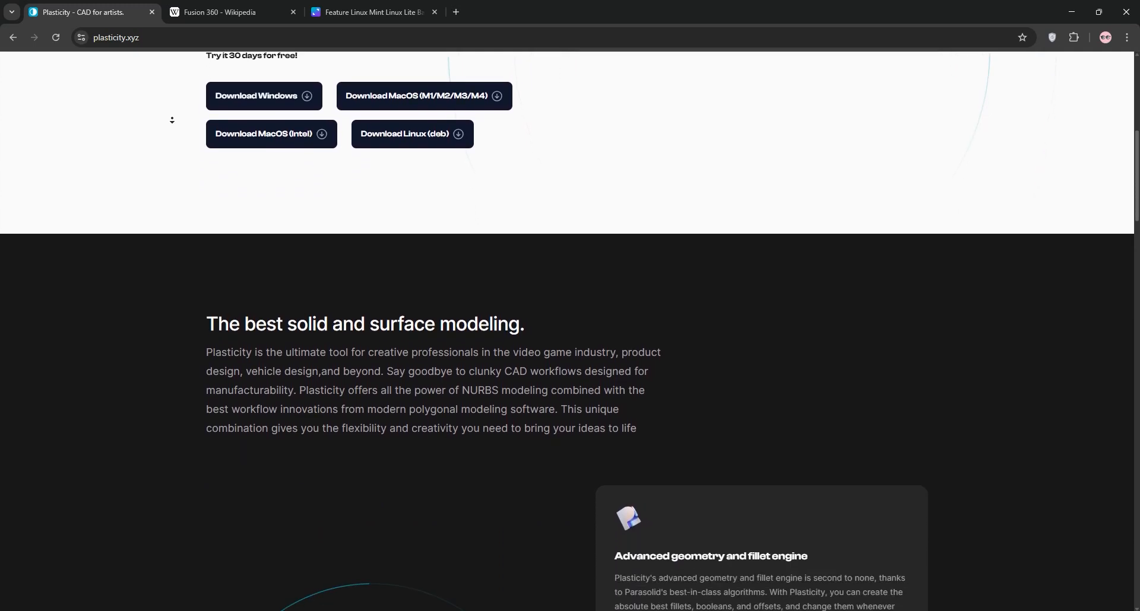
scroll(down, 3)
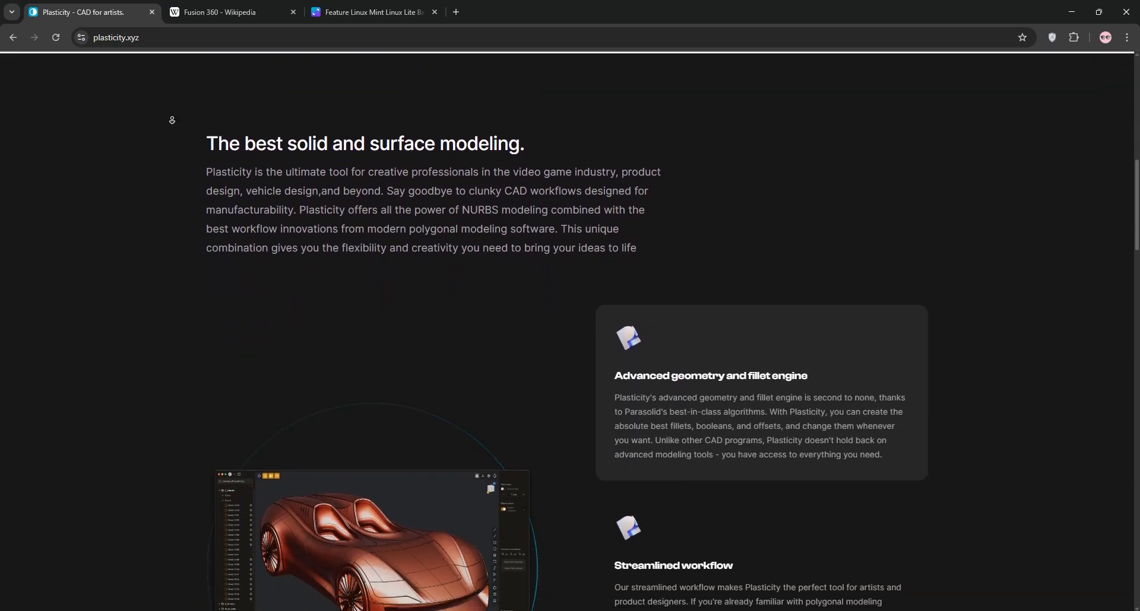
scroll(down, 3)
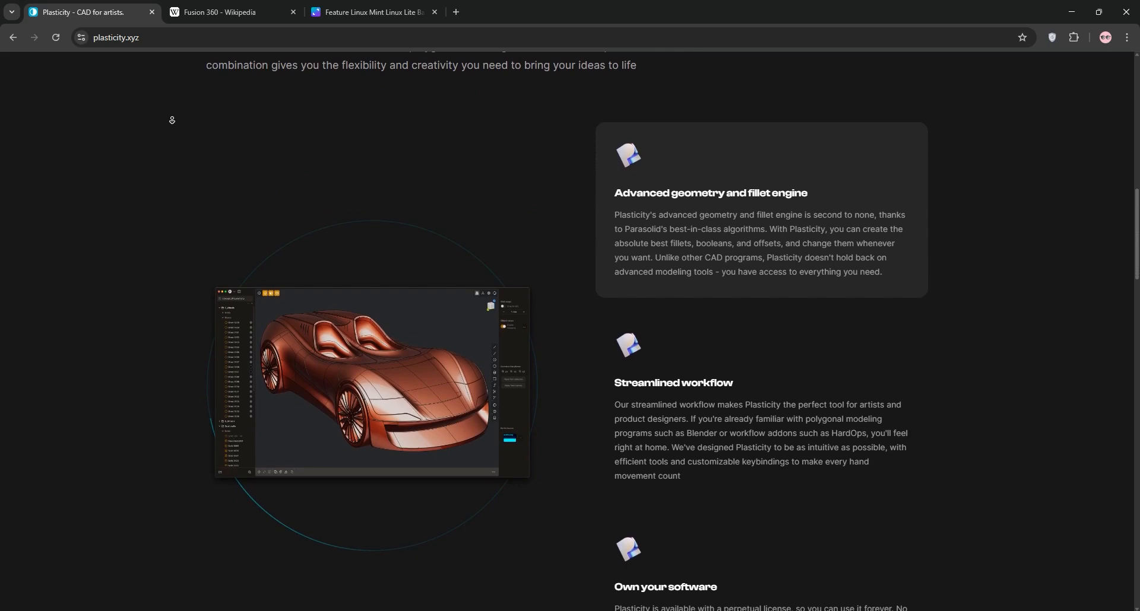
scroll(down, 3)
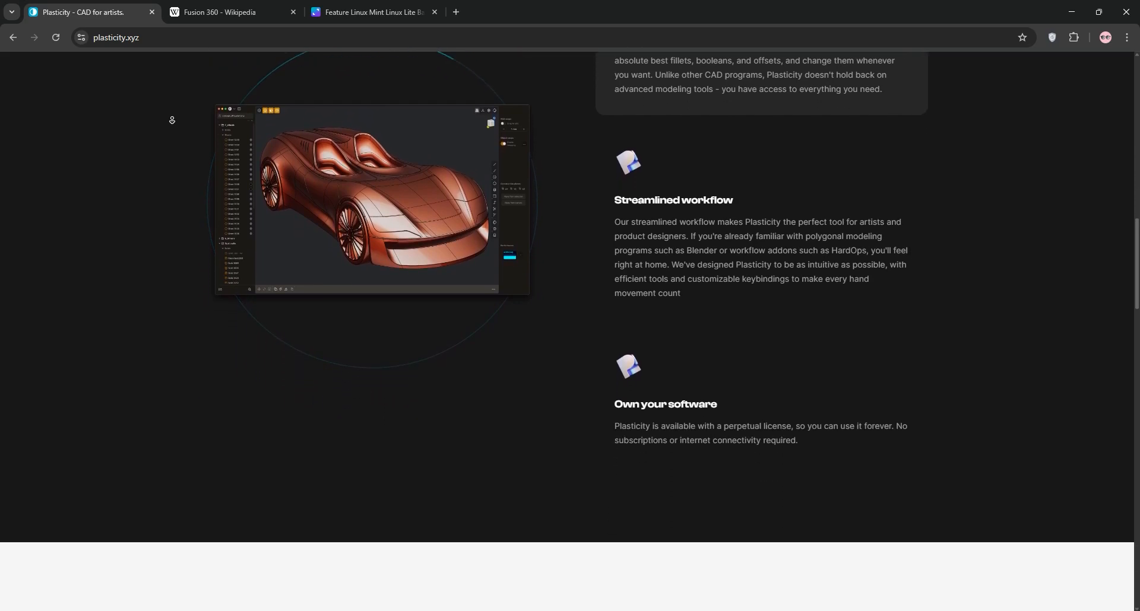
scroll(down, 3)
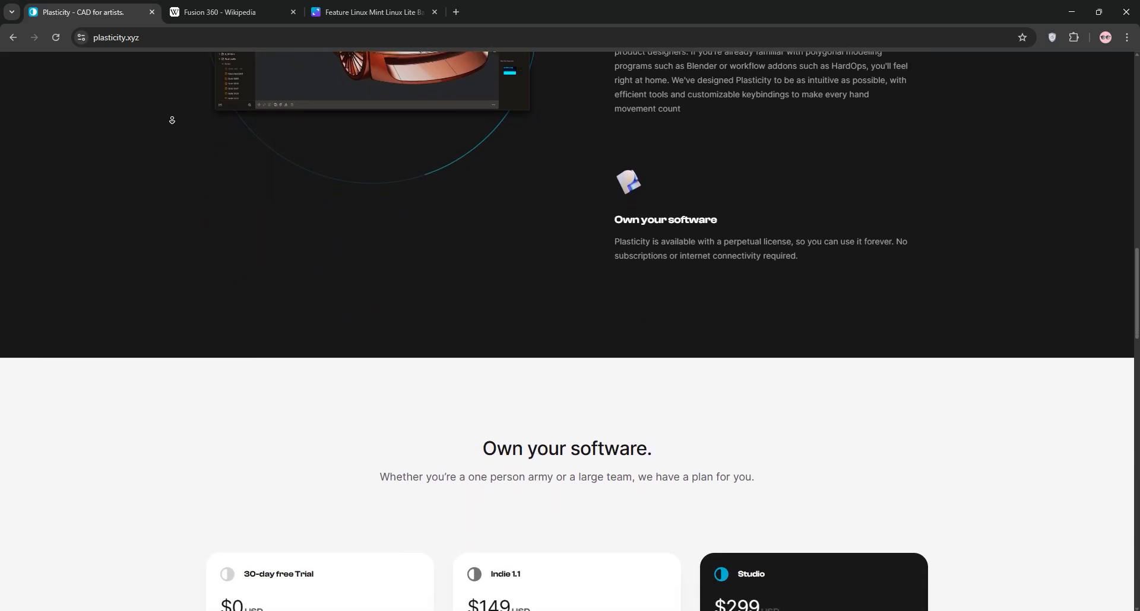
Step: Scroll through the three Plasticity pricing cards down to the Frequently asked questions heading
scroll(down, 3)
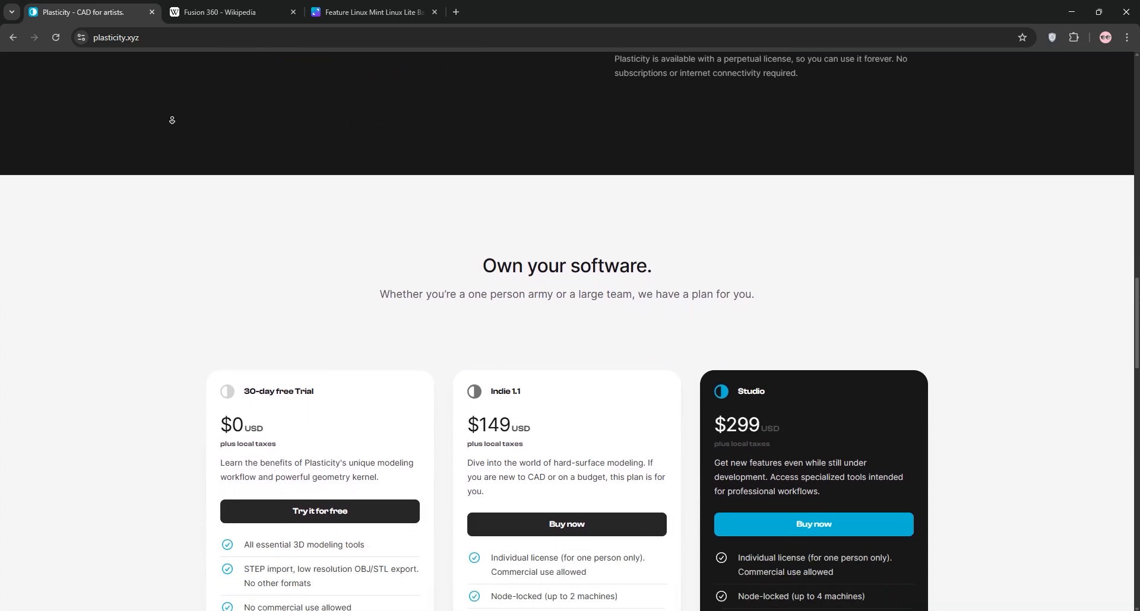
scroll(down, 3)
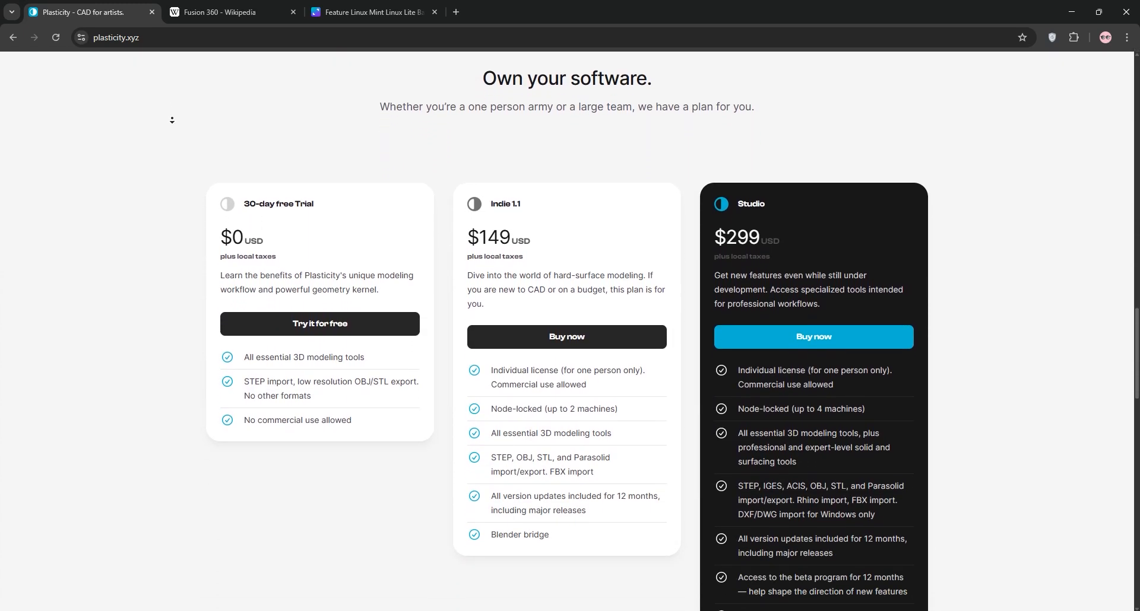
scroll(down, 3)
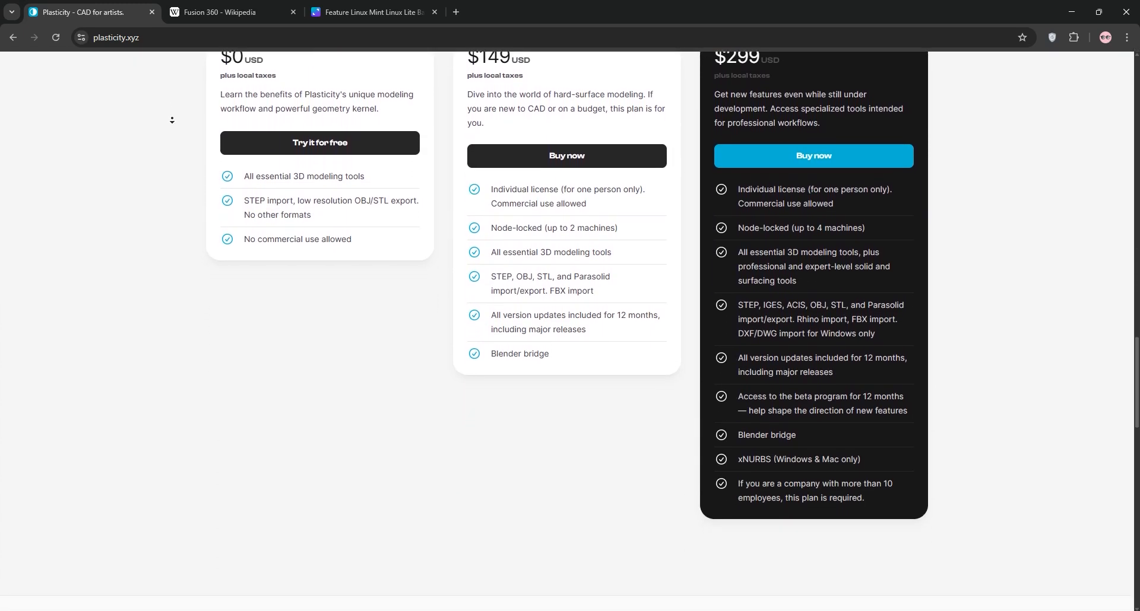
scroll(down, 3)
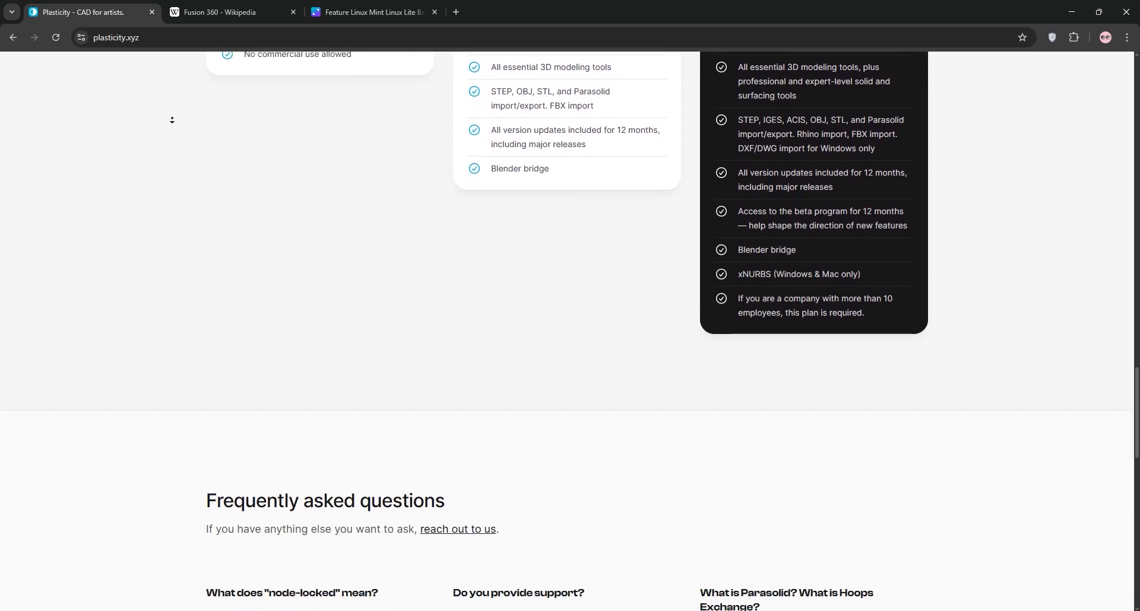
scroll(down, 3)
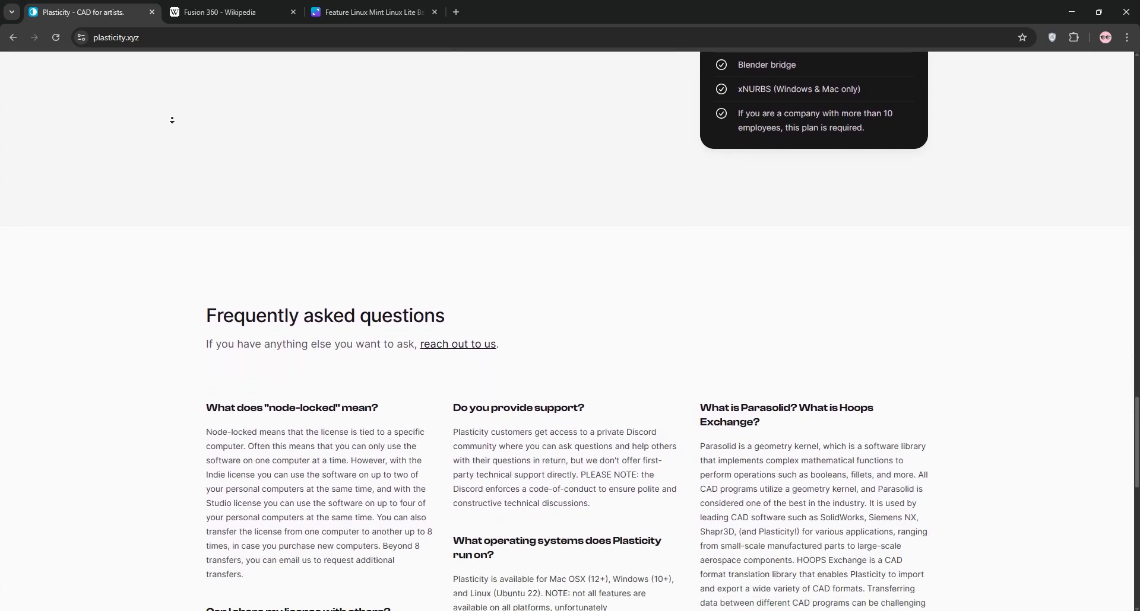
Step: Scroll through the Plasticity licensing FAQ answers to the page footer
scroll(down, 3)
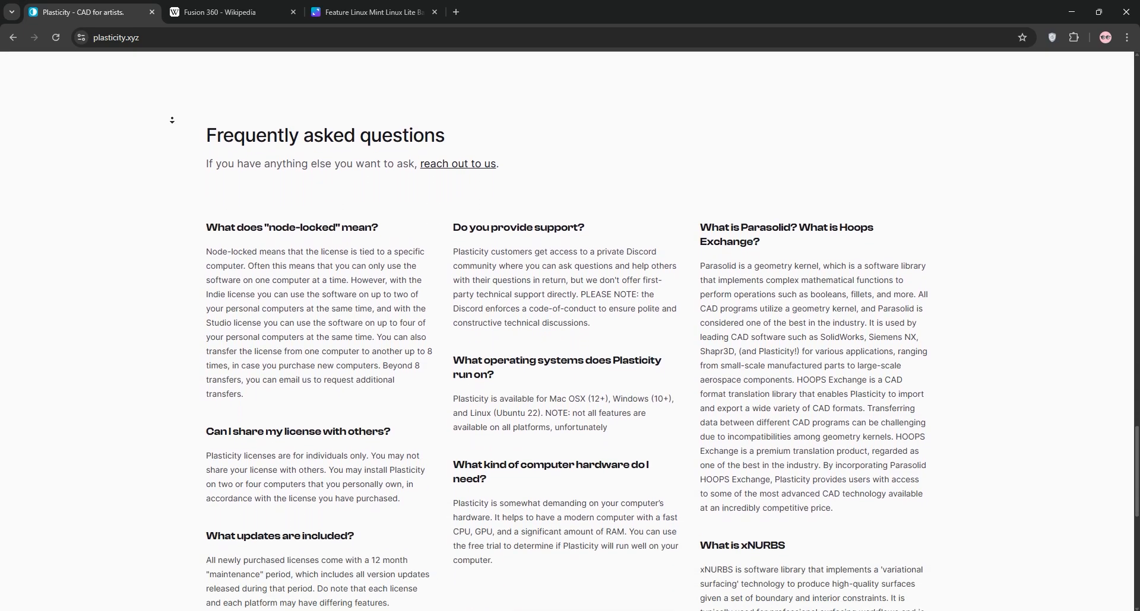
scroll(down, 3)
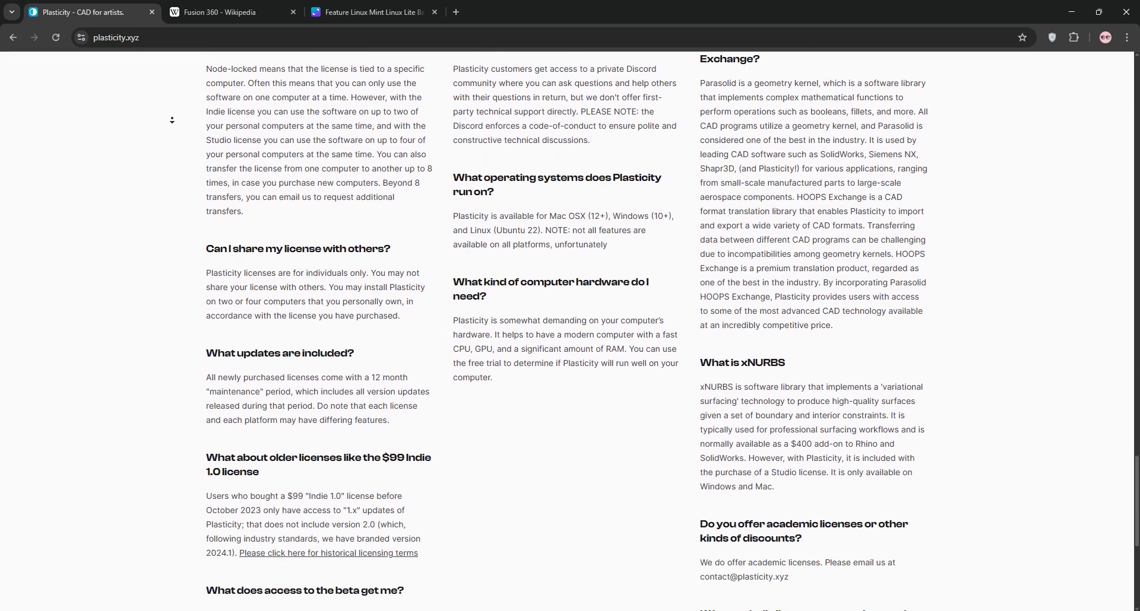
scroll(down, 3)
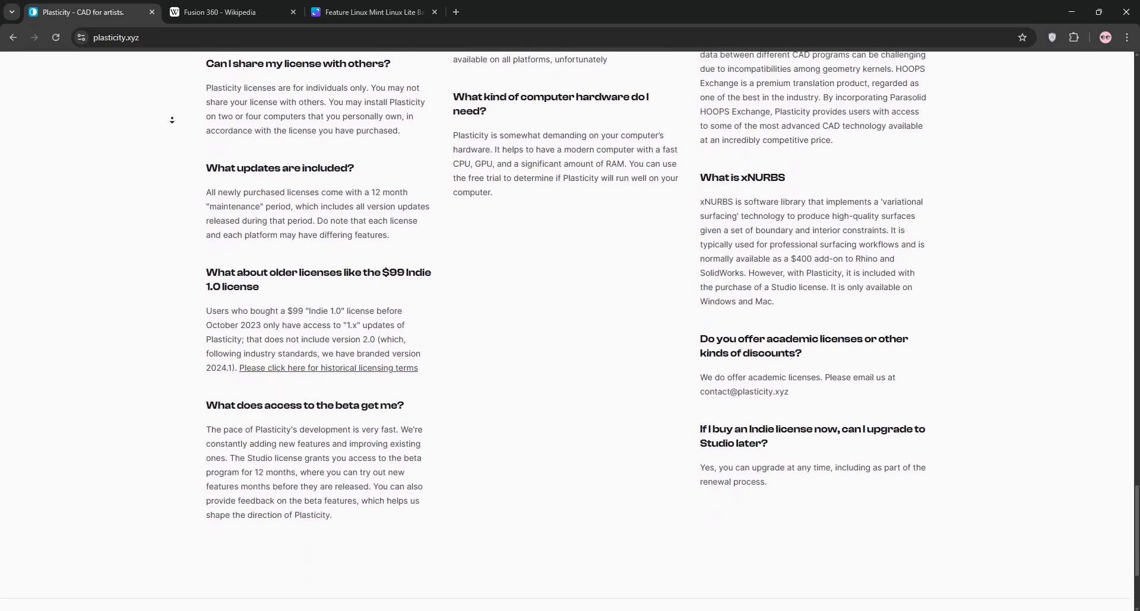
scroll(down, 3)
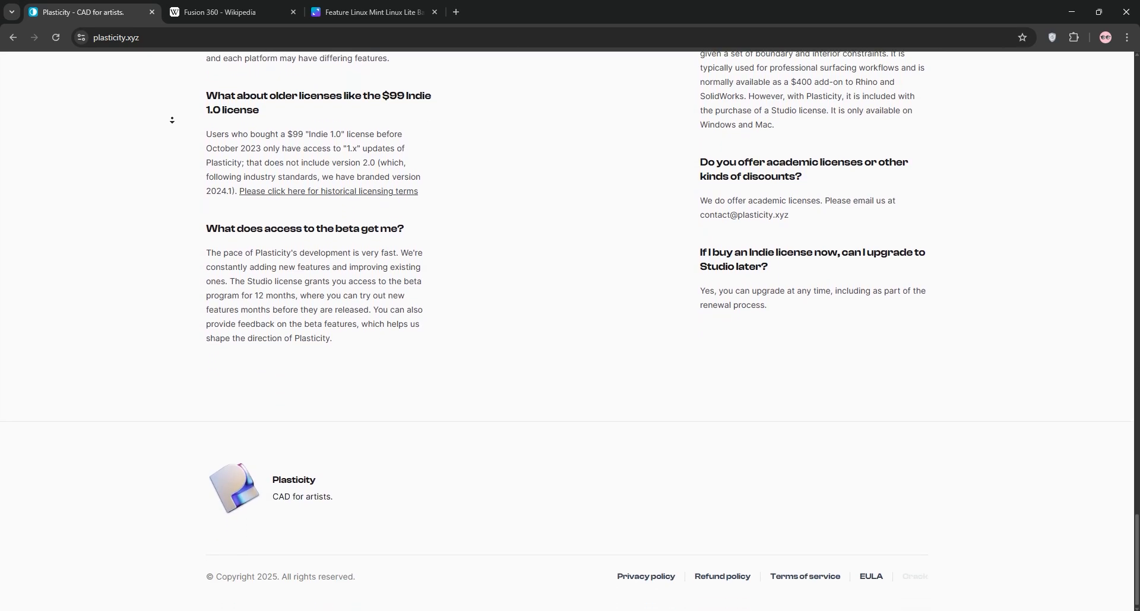
click(224, 12)
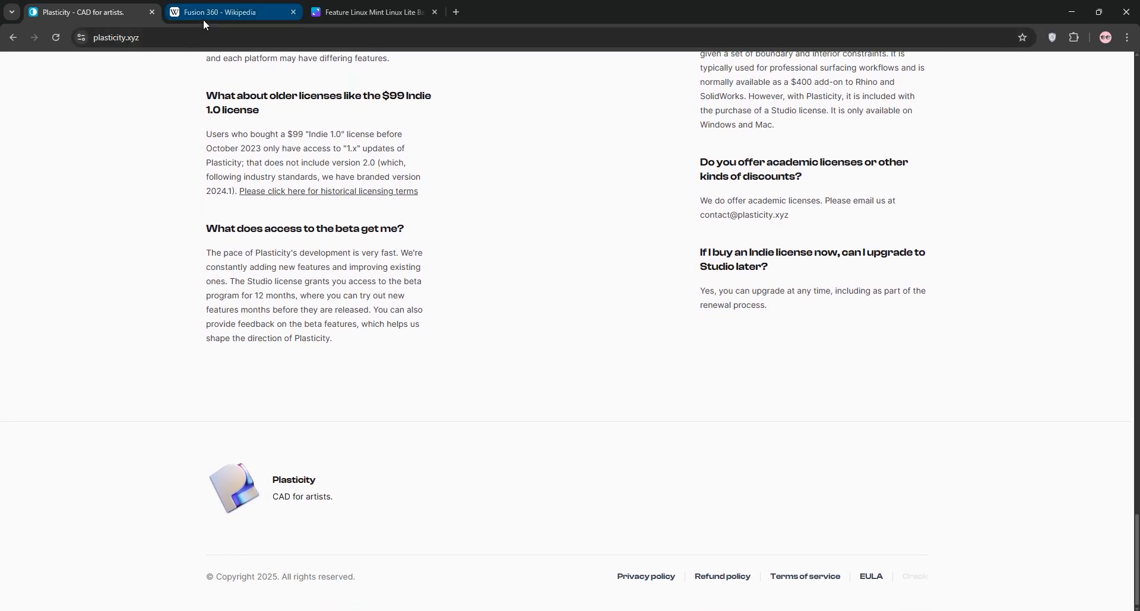
Step: Read the Fusion 360 Wikipedia article through Market share and See also, then view the Canva comparison table
click(230, 12)
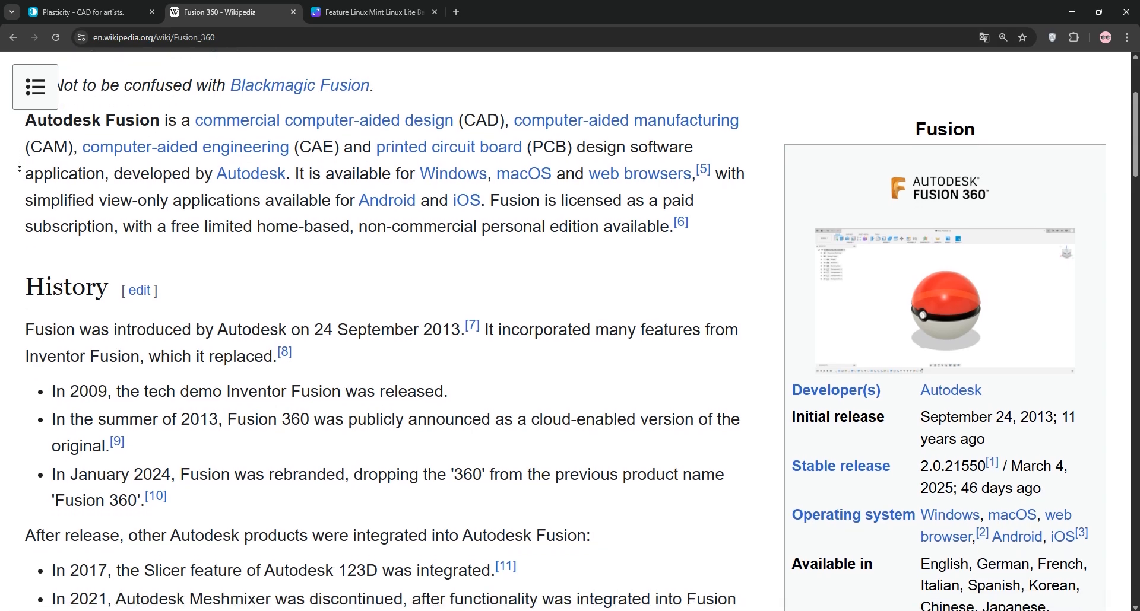
scroll(down, 3)
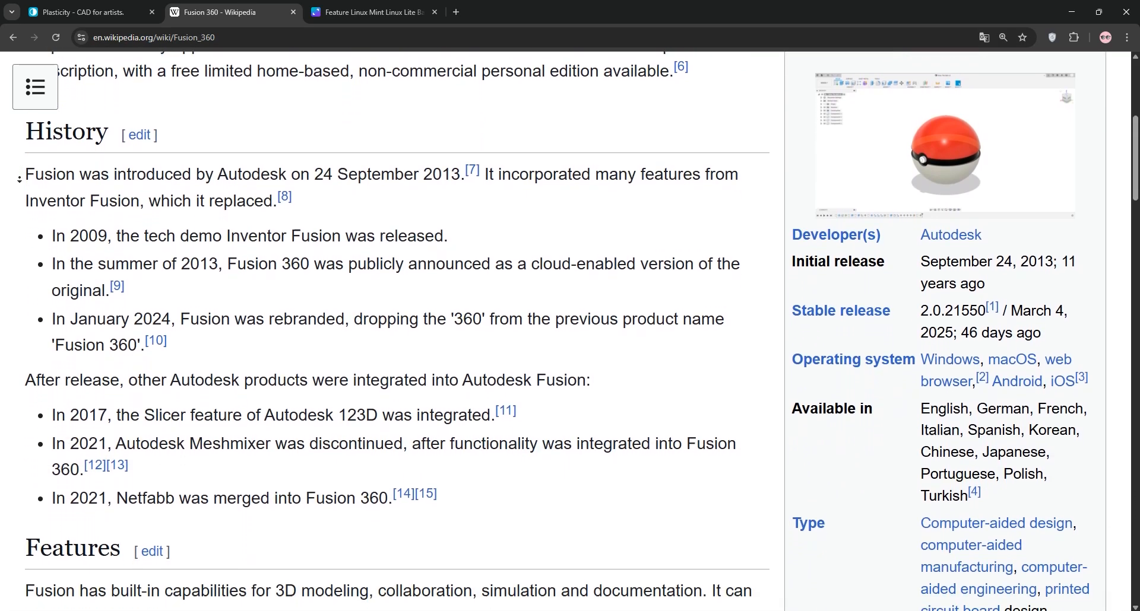
scroll(down, 3)
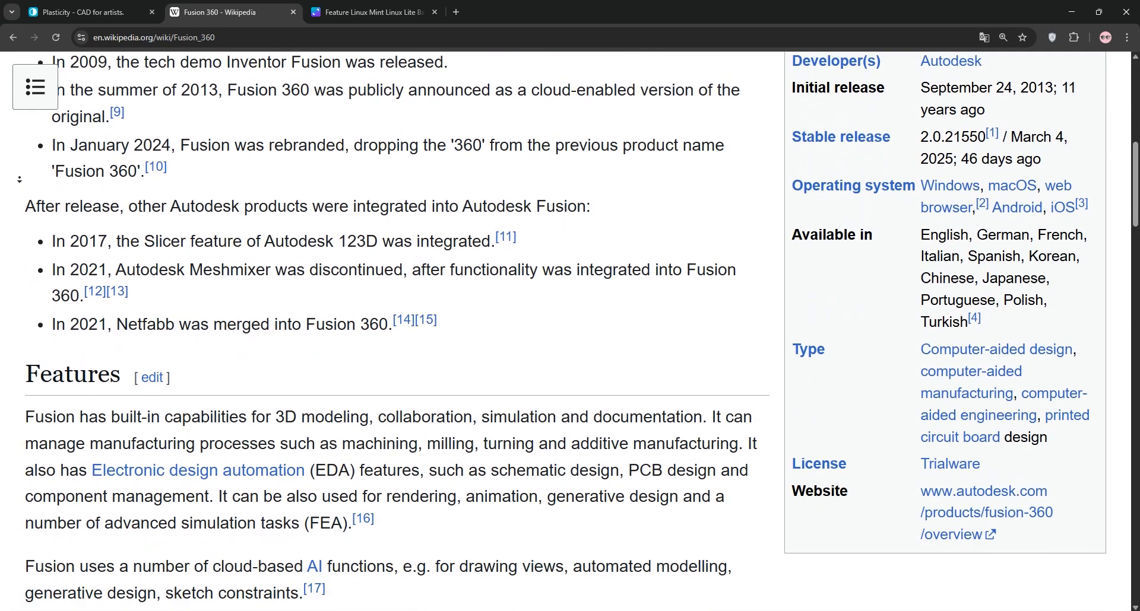
scroll(down, 3)
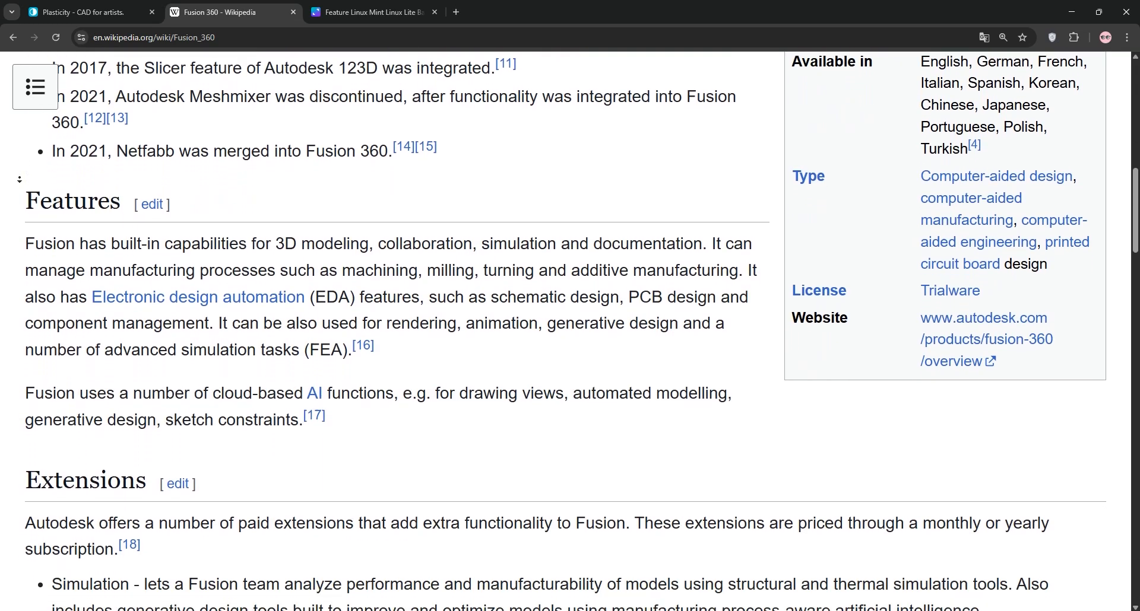
scroll(down, 3)
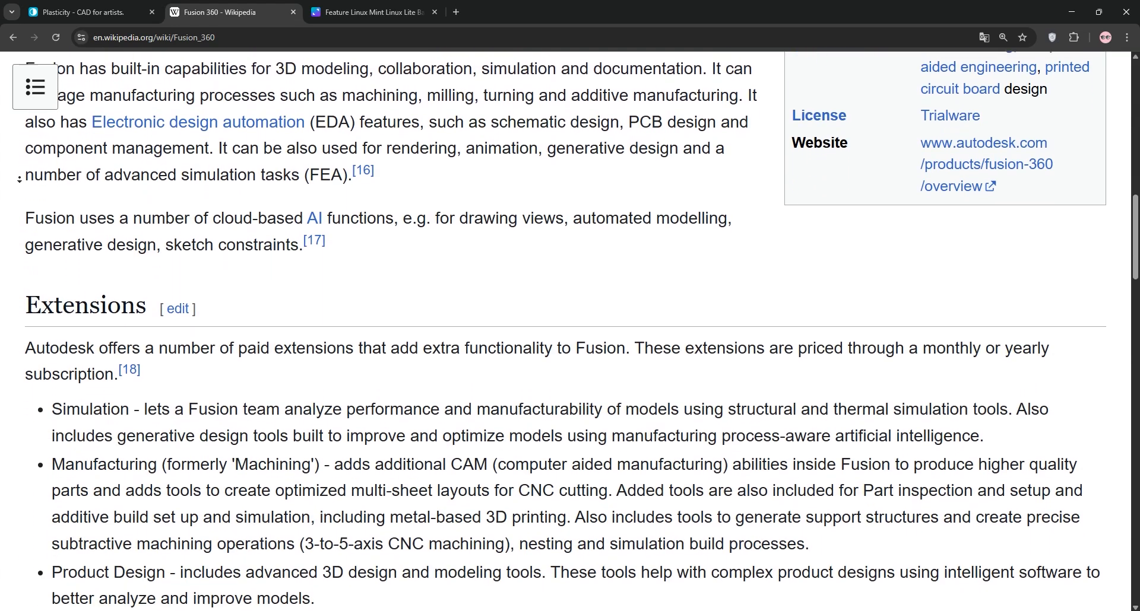
scroll(down, 3)
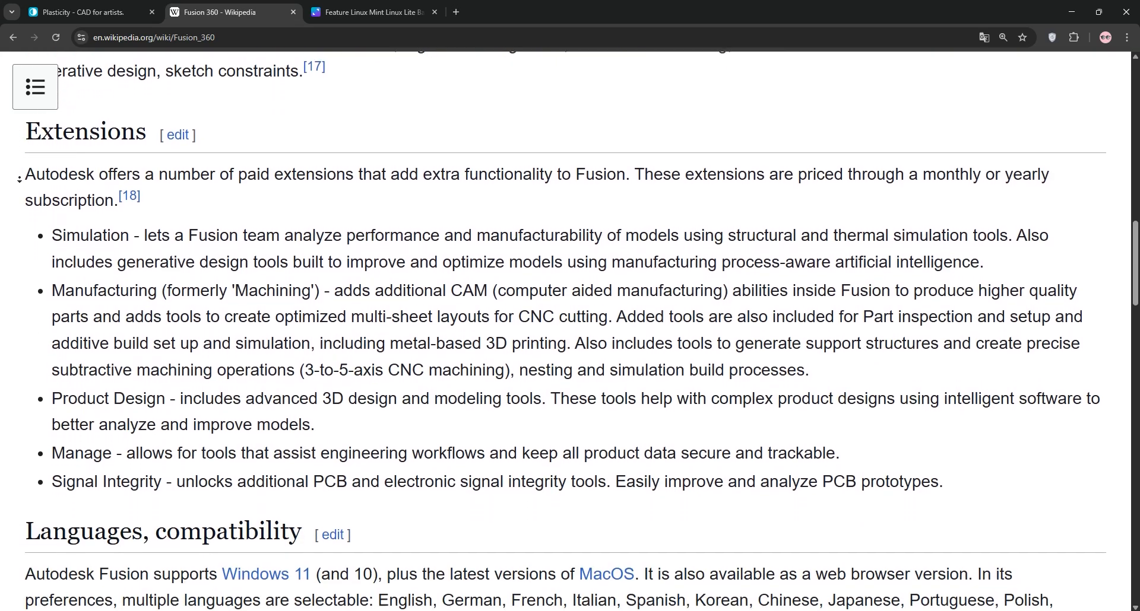
scroll(down, 3)
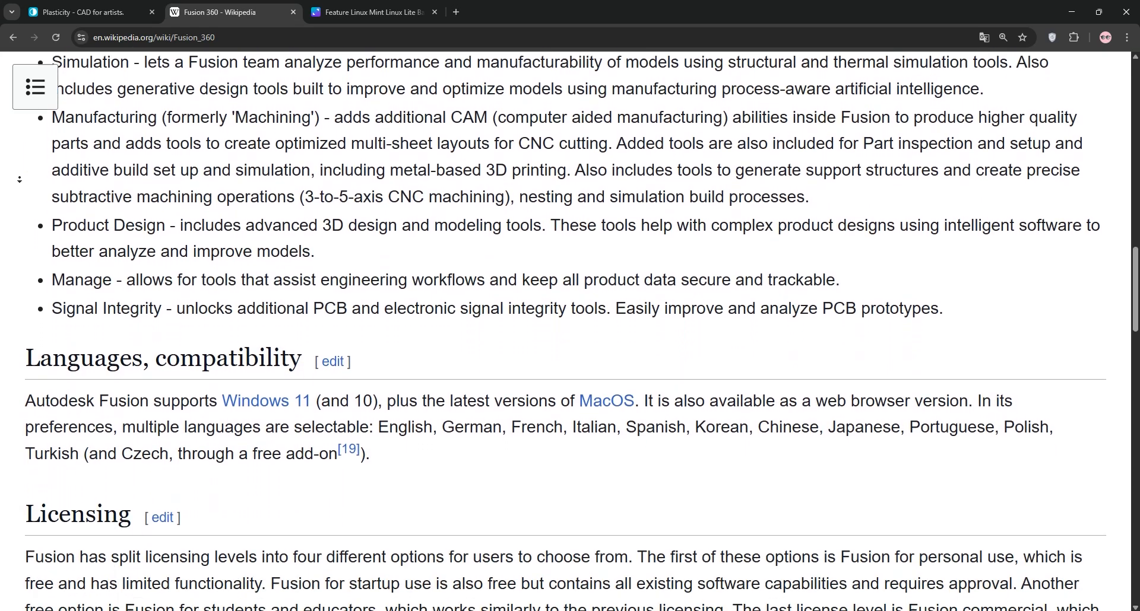
scroll(down, 3)
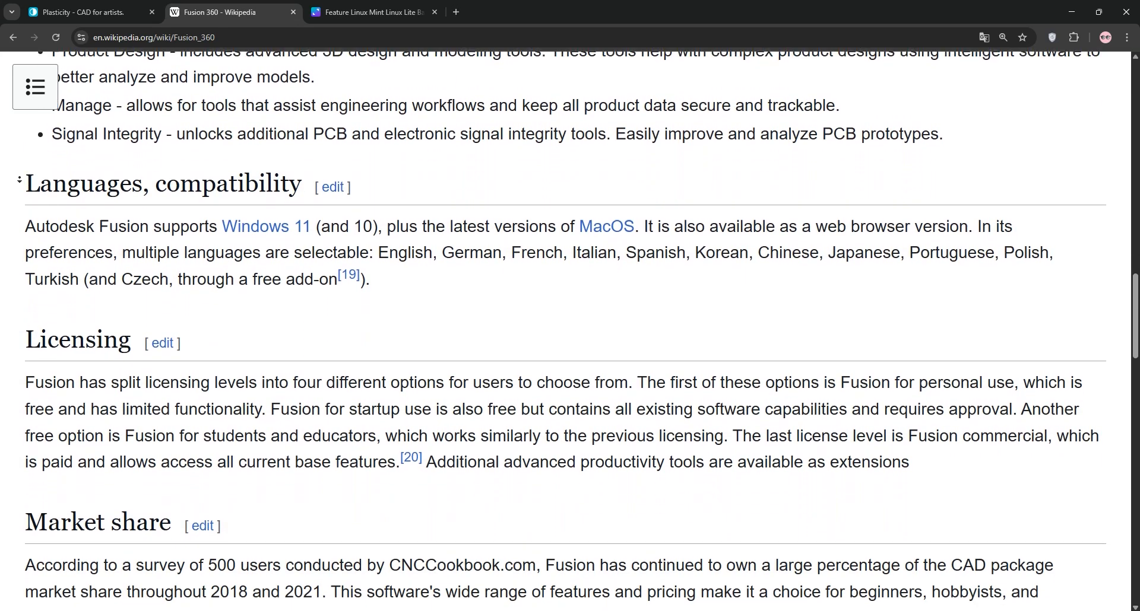
scroll(down, 3)
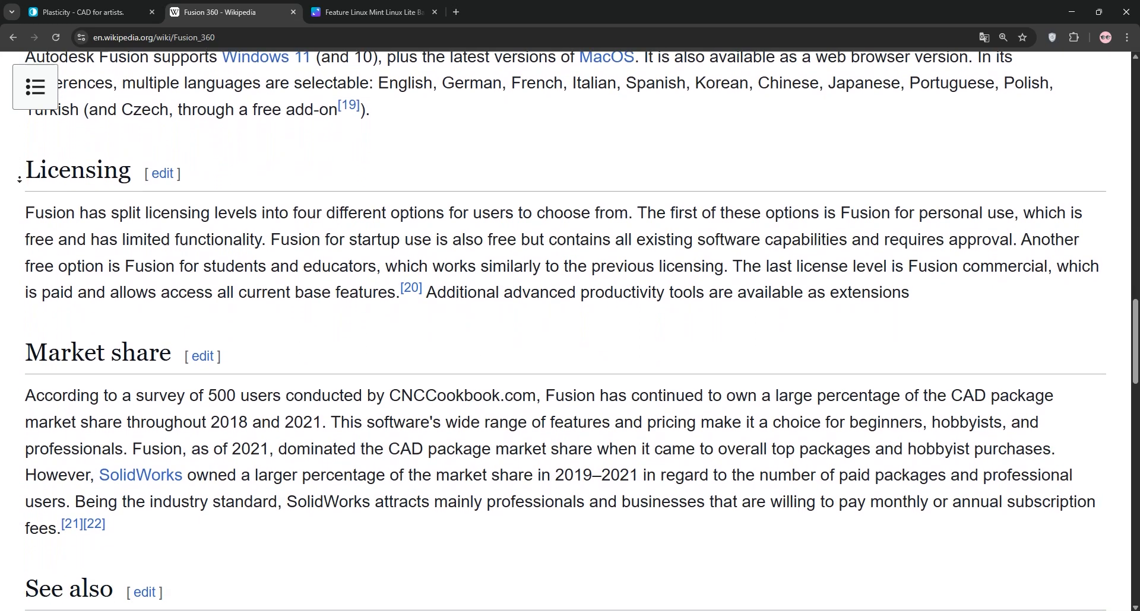
scroll(down, 3)
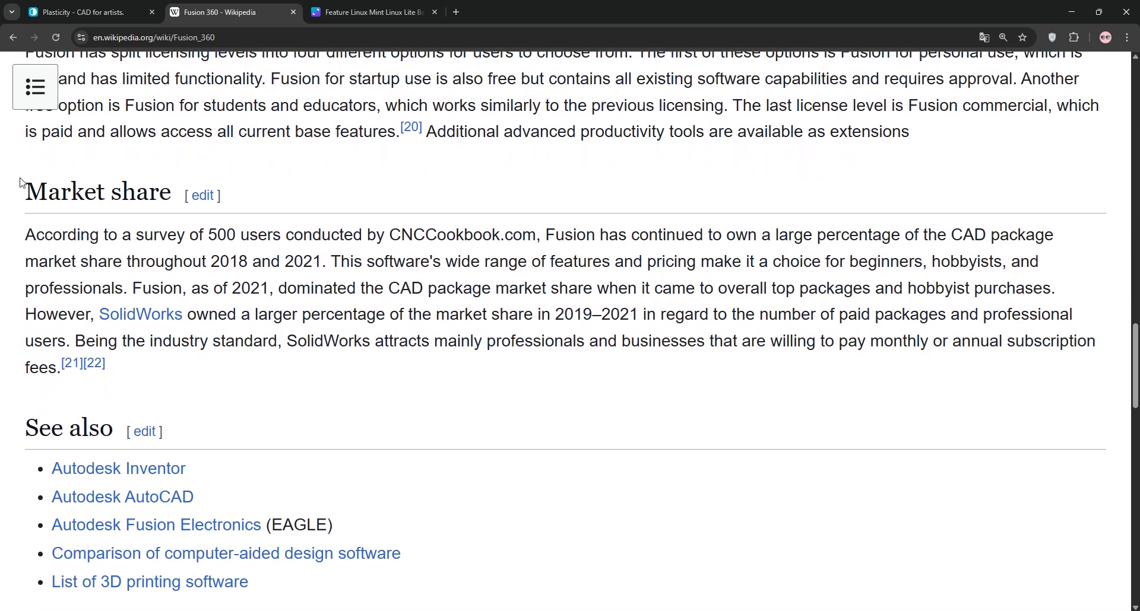
click(370, 12)
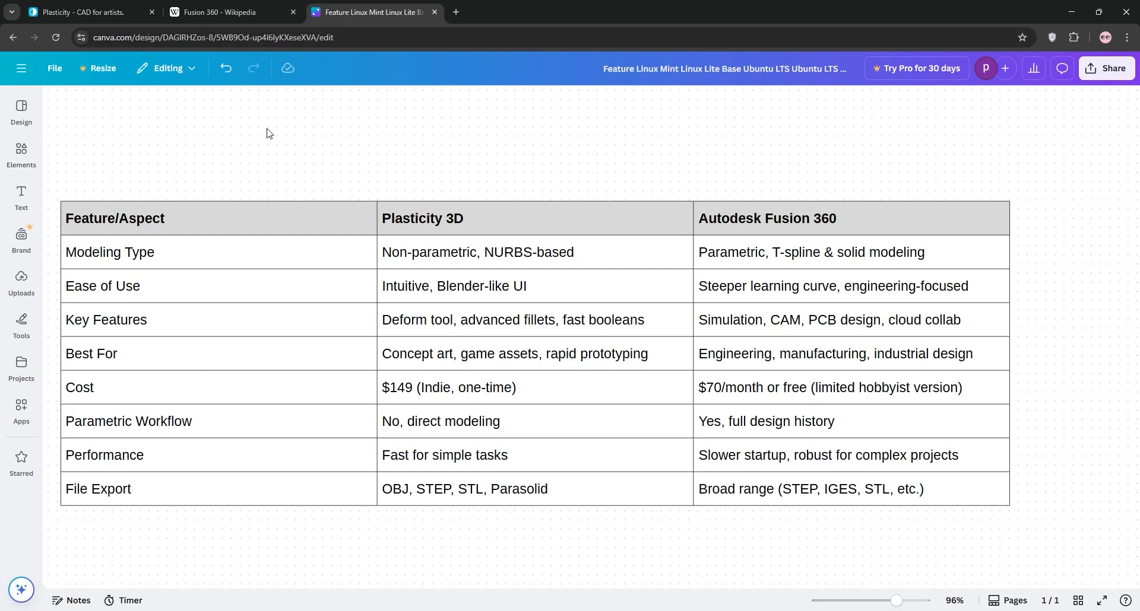